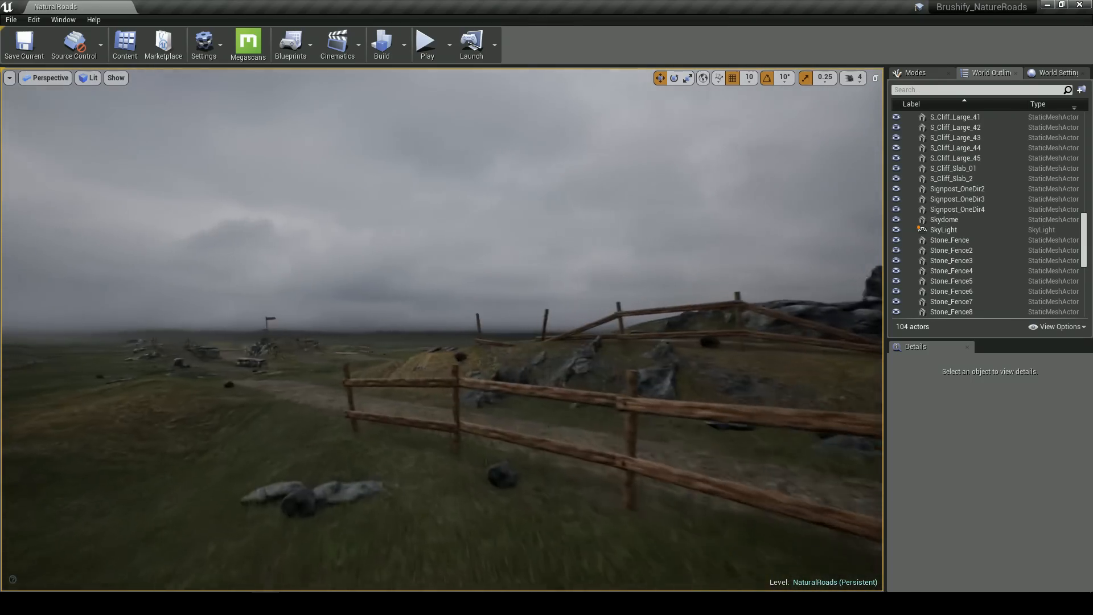
Step: Close the material instance editor and bring up the Landscape Sculpt tools
left_click(426, 41)
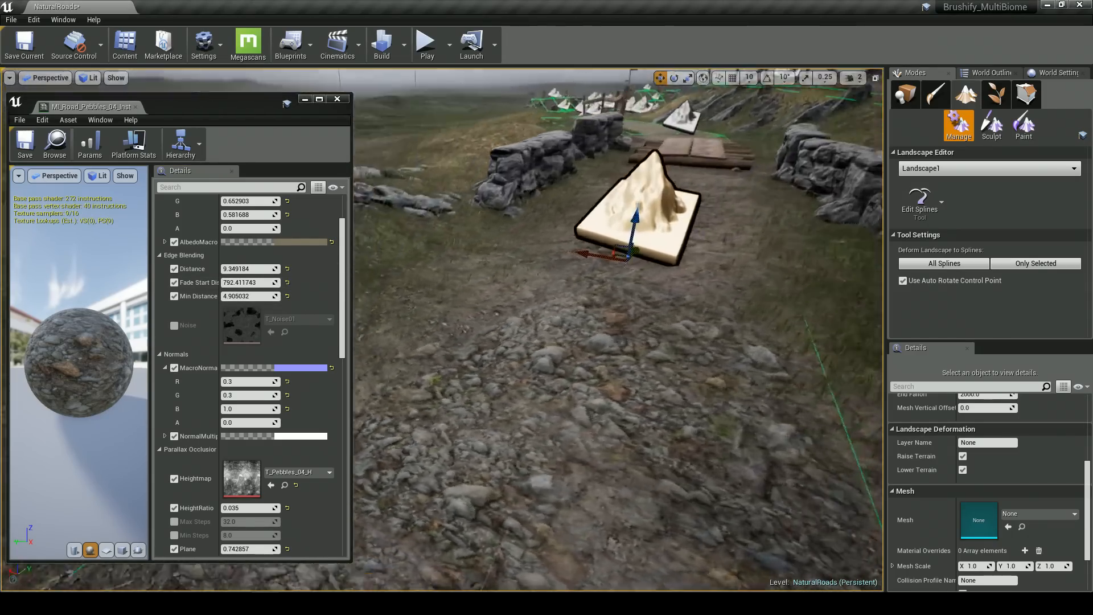
left_click(991, 125)
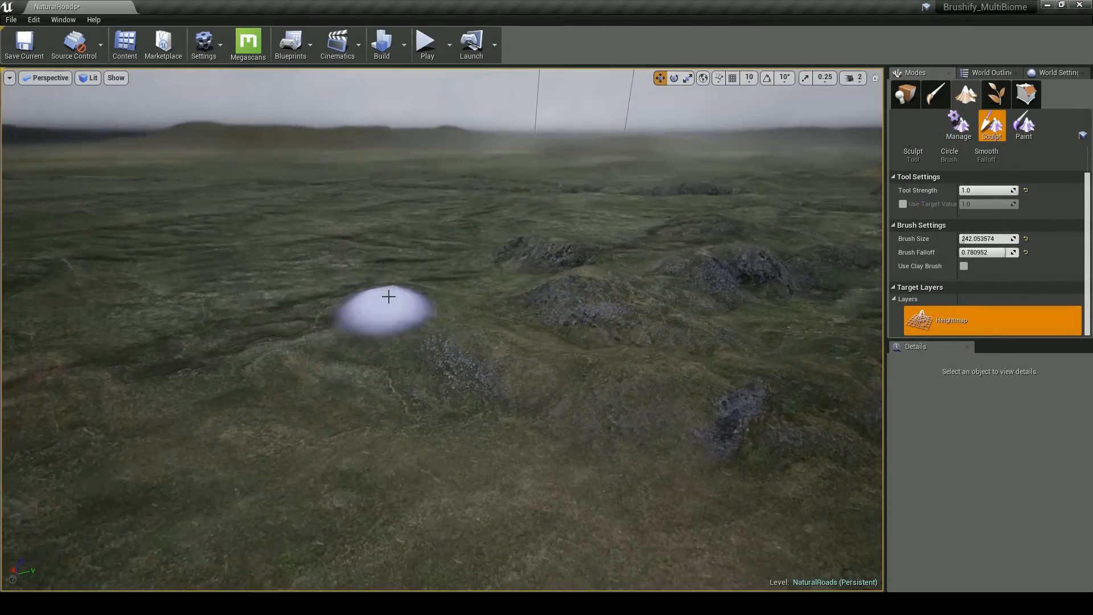
left_click(1054, 72)
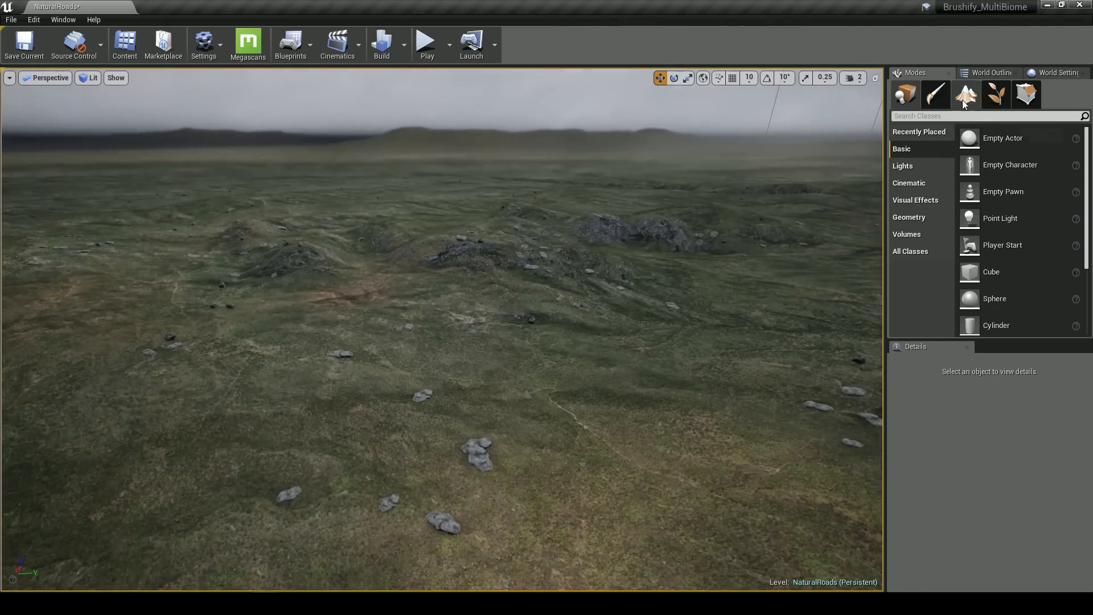
mouse_move(965, 95)
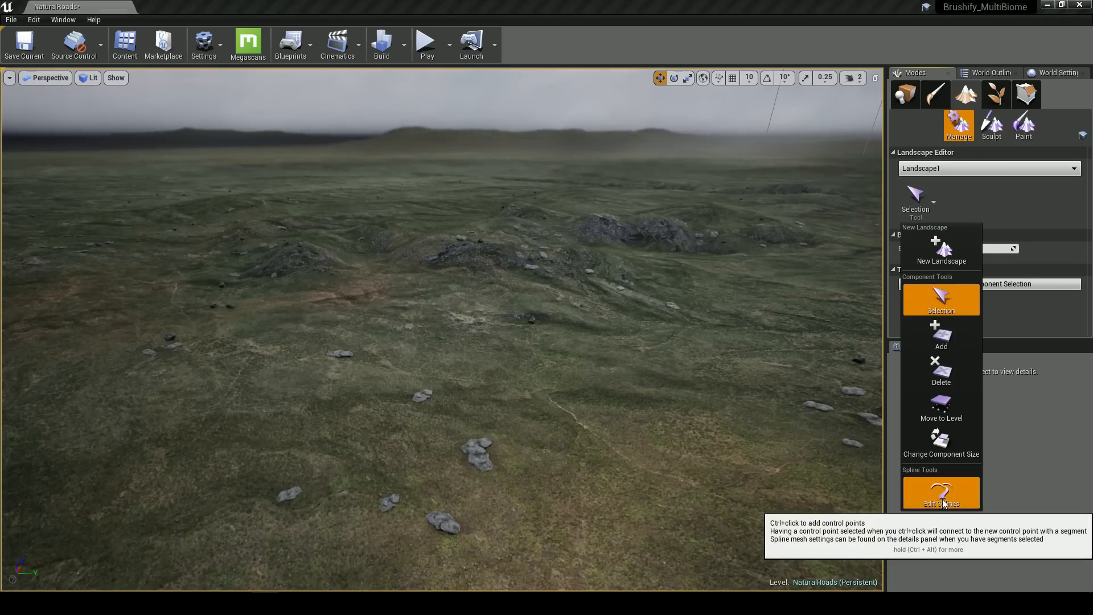
Step: Add a spline control point in Edit Splines with width, side and end falloff 200
left_click(941, 492)
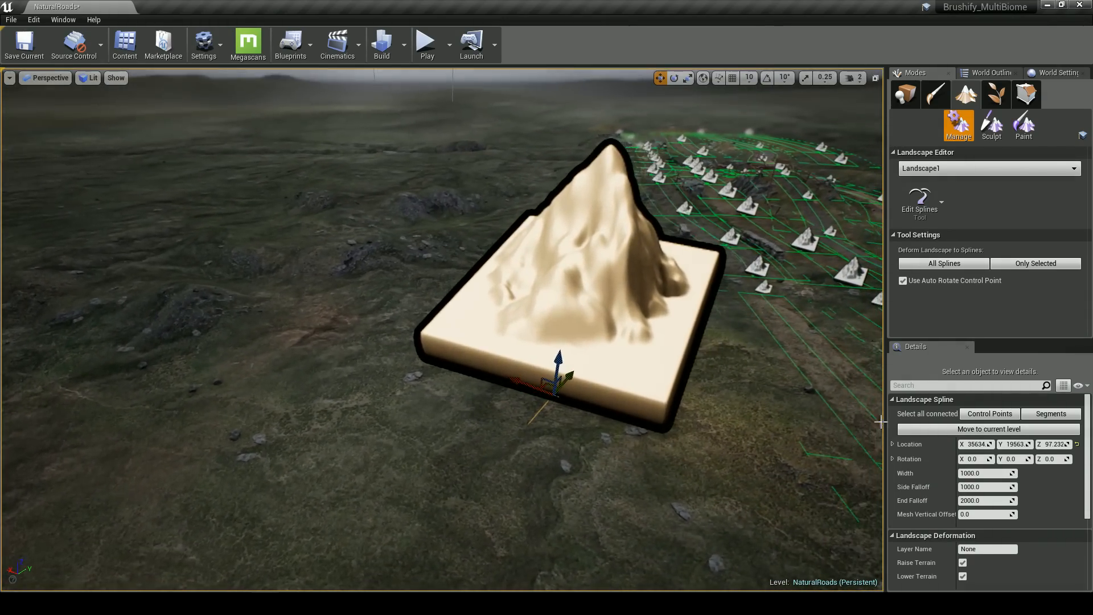
left_click(985, 473)
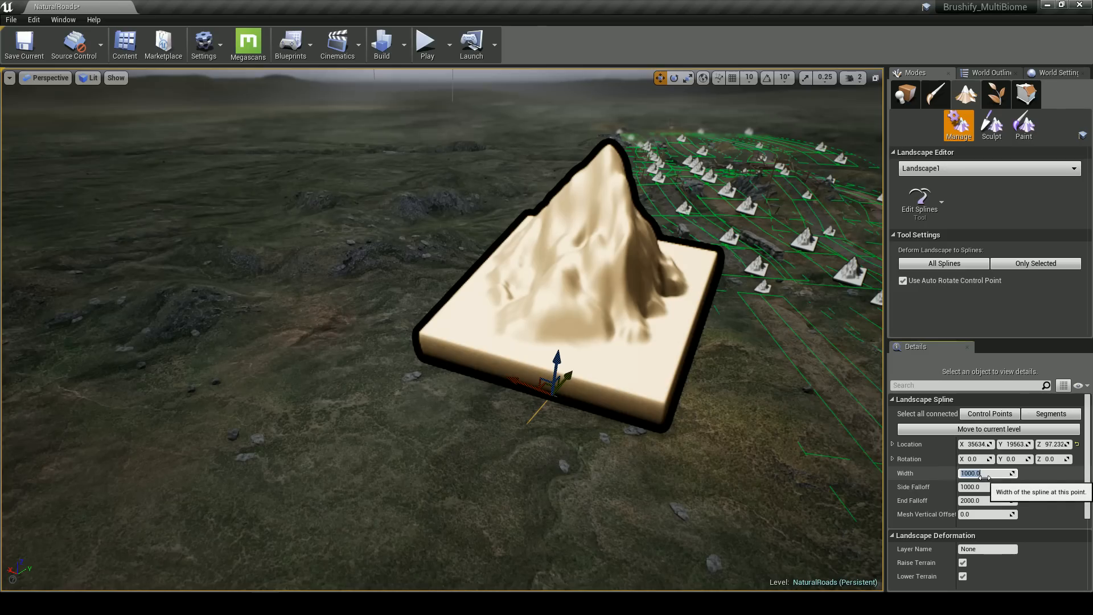
type("200.0")
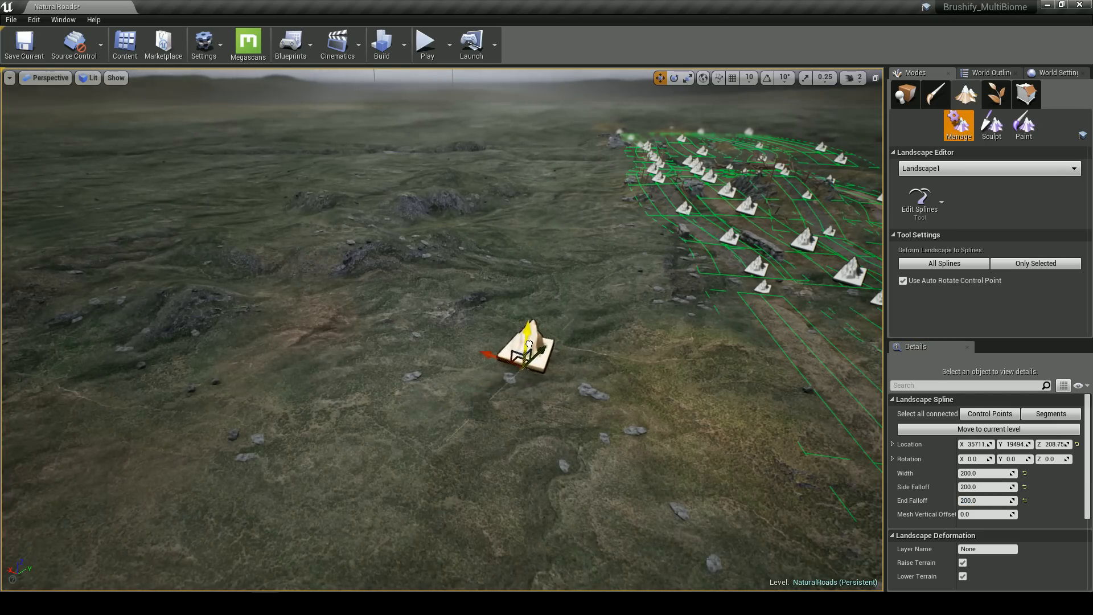
Step: Add control points and drag tangents to curve the road spline across the grassland
left_click_drag(528, 347, 528, 376)
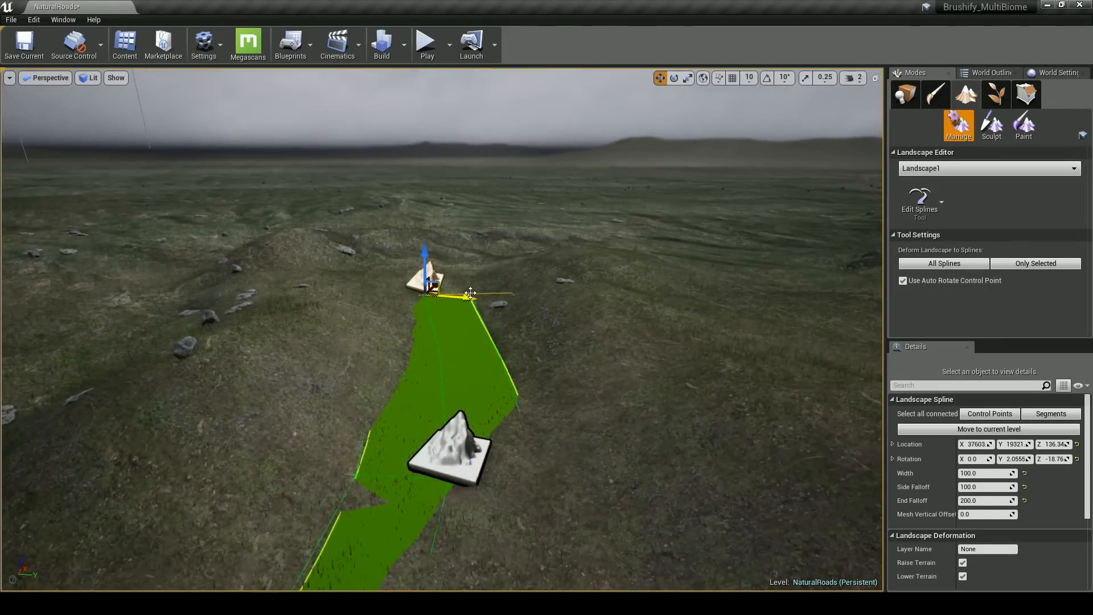
left_click_drag(470, 293, 577, 282)
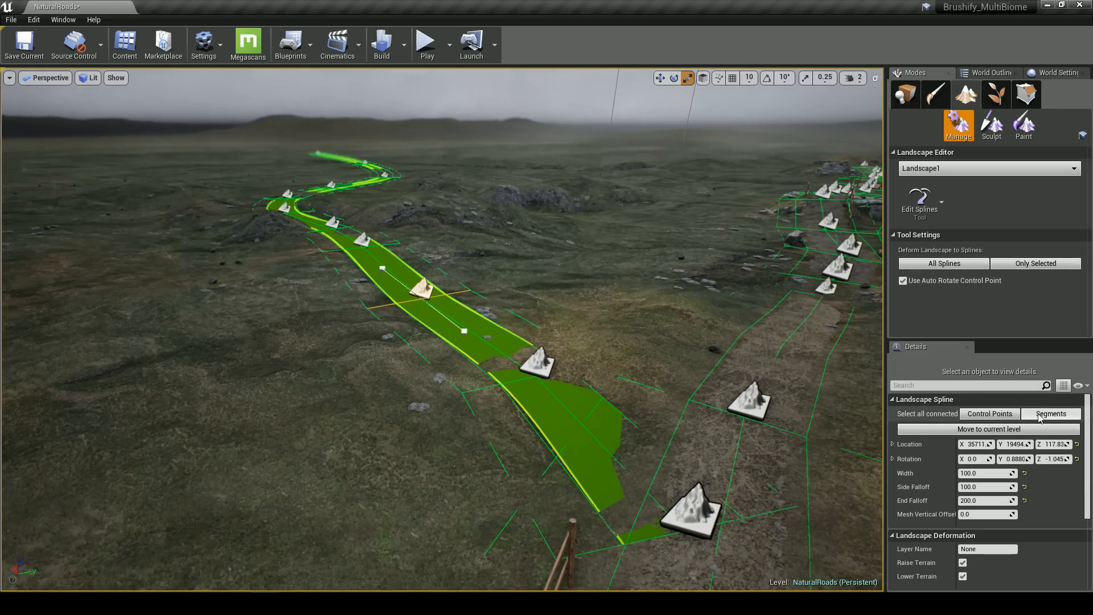
Step: Select all connected segments of the road spline via the Details panel
left_click(1050, 413)
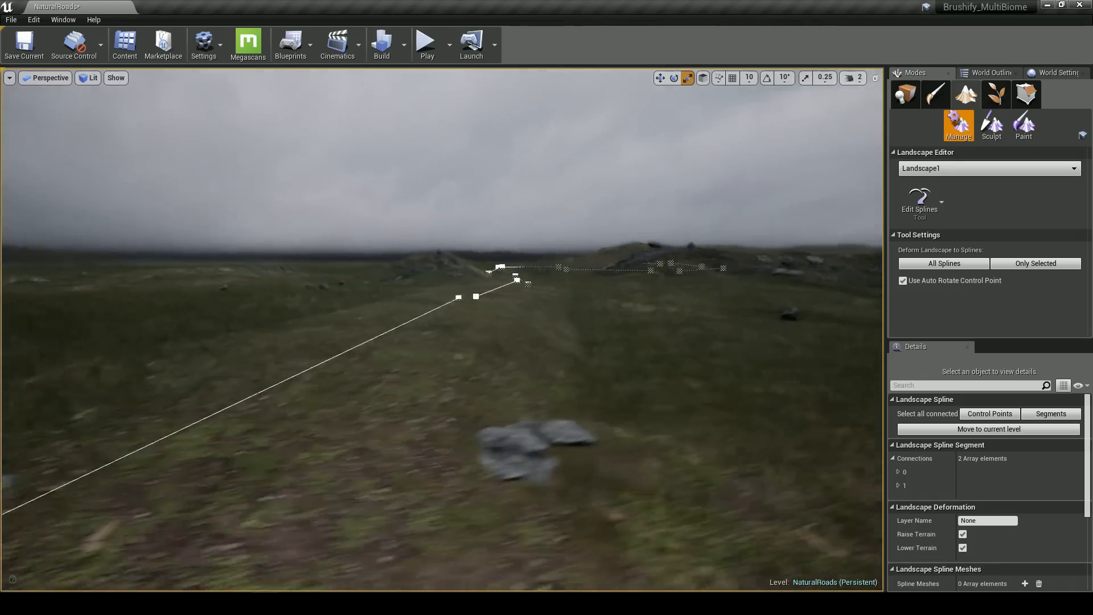
left_click(1023, 443)
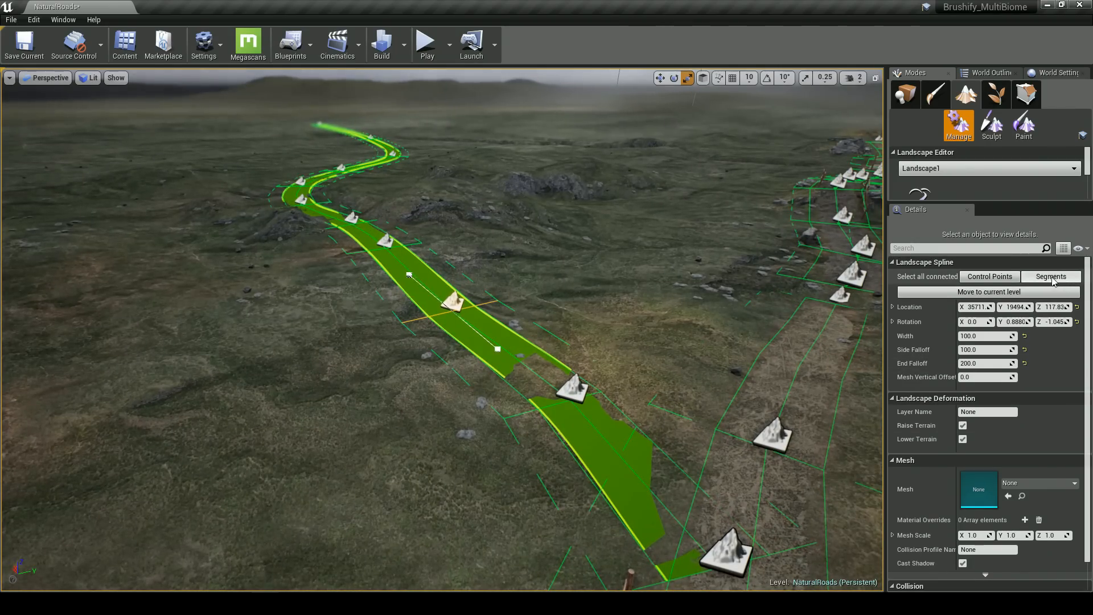
Step: Select all connected segments and add an S_RoadPlane spline mesh element
left_click(1050, 276)
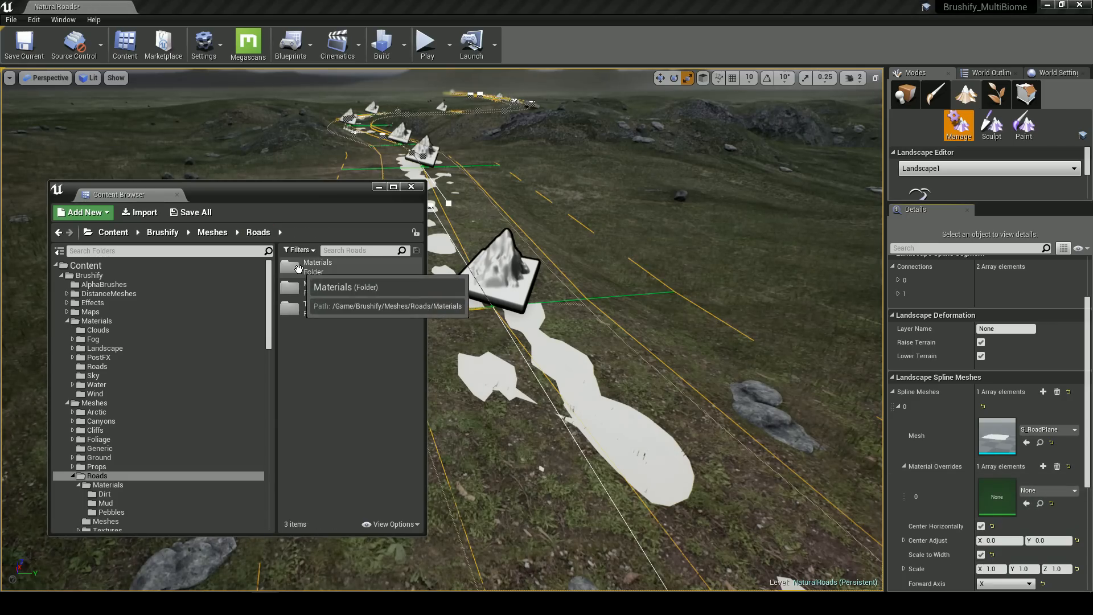
Step: Open the Roads Materials > Pebbles folder and select MI_Road_Pebbles_02_Inst
double_click(317, 266)
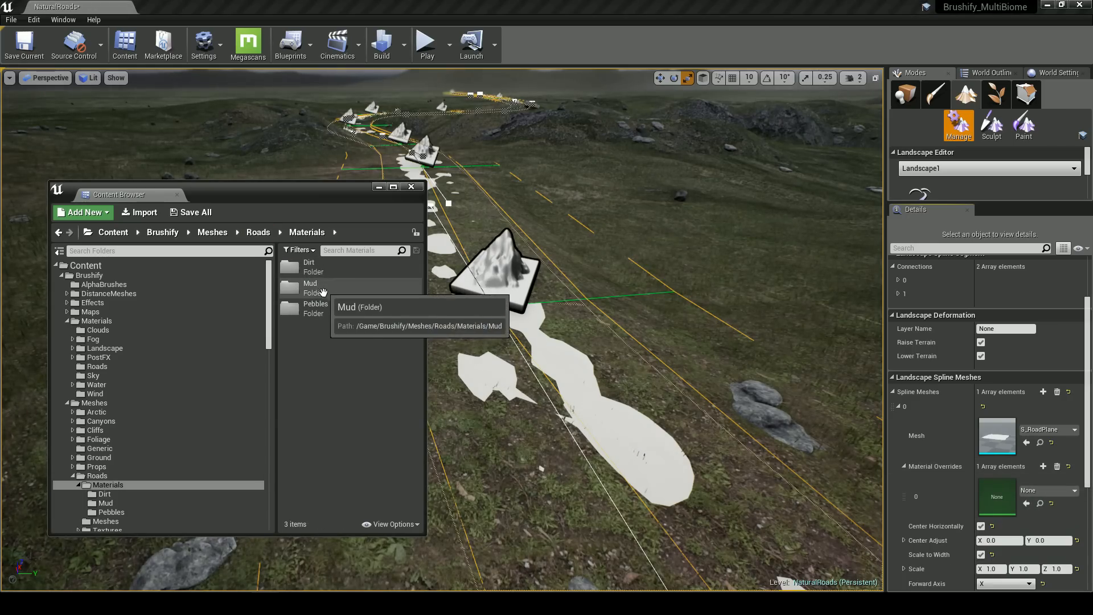
mouse_move(315, 305)
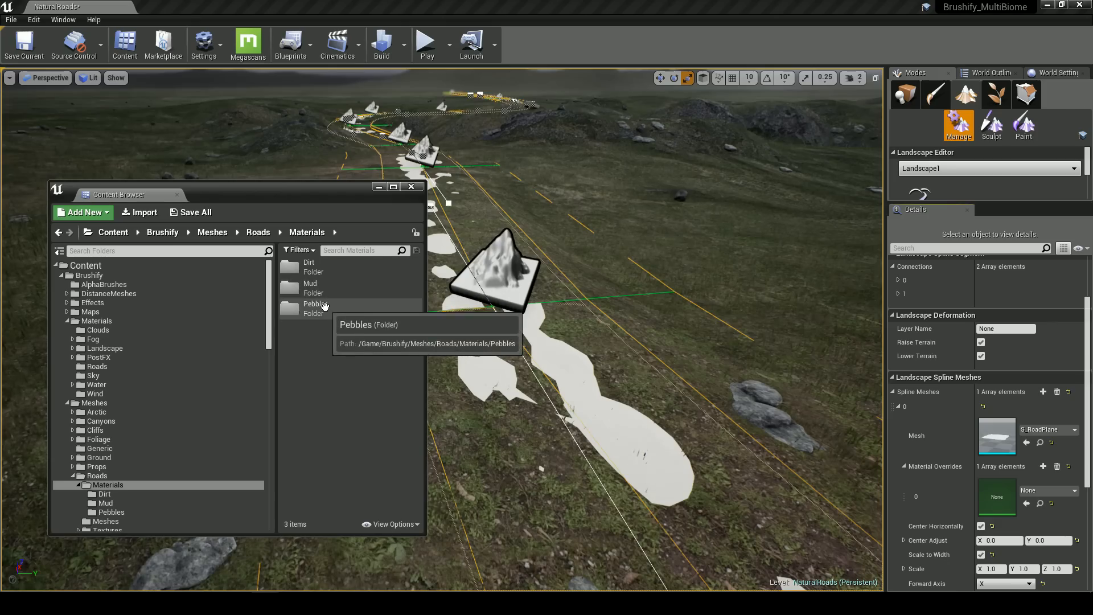
double_click(314, 307)
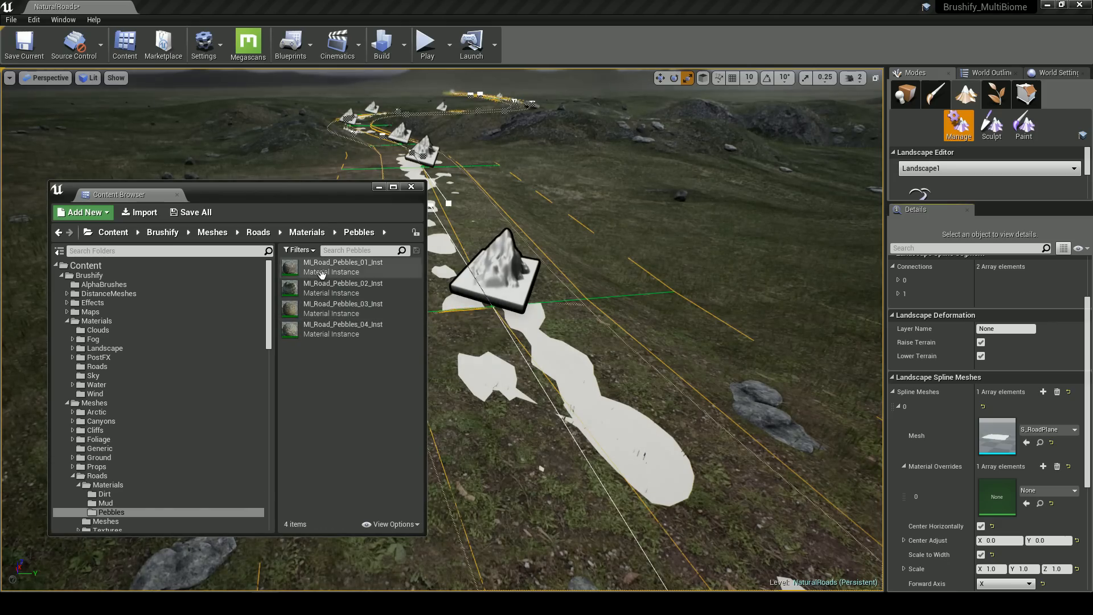
left_click(342, 308)
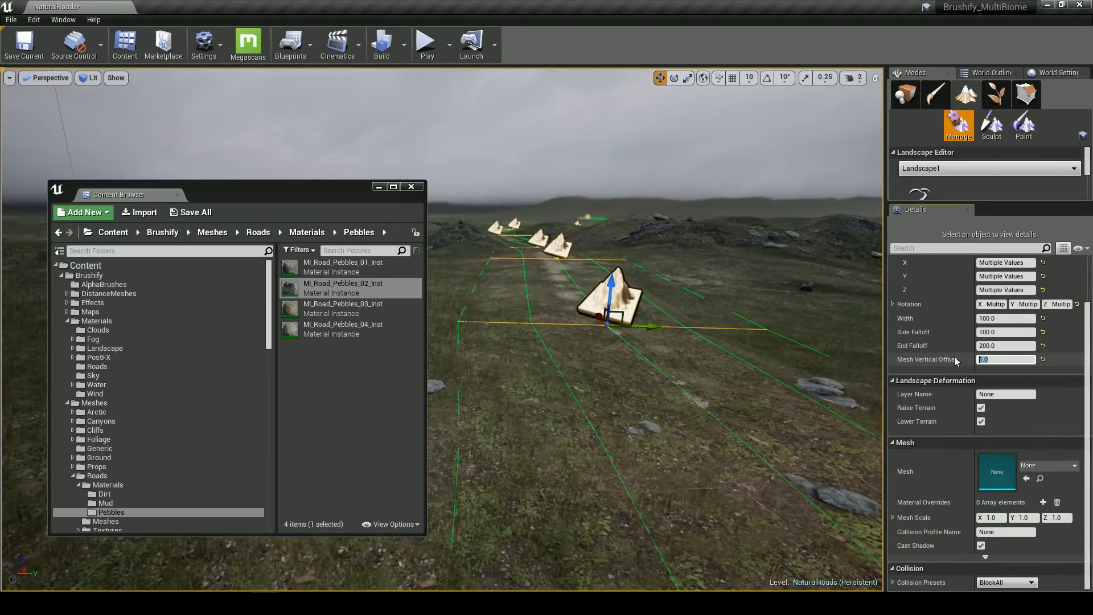
mouse_move(955, 359)
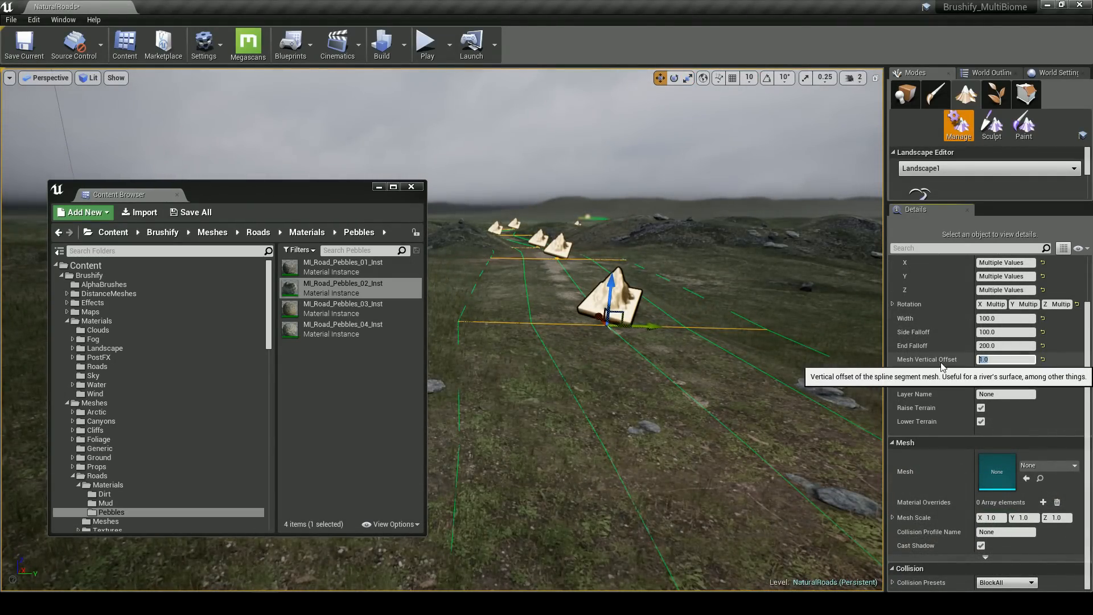
Step: Override the road plane material with MI_Road_Pebbles_02_Inst and set vertical offset to 3.0
type("15.0")
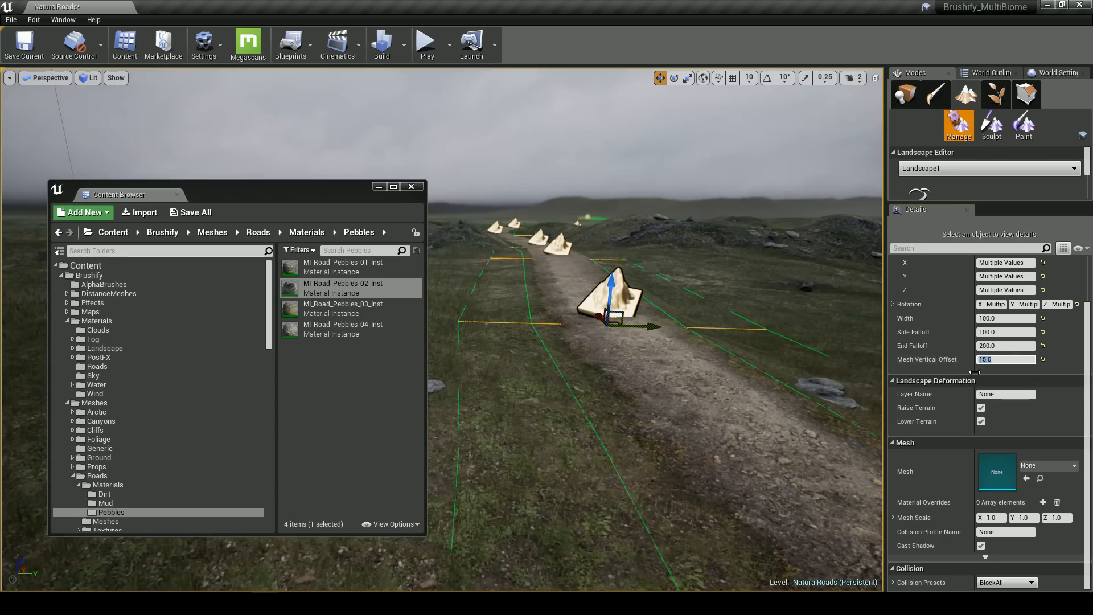
left_click_drag(1004, 359, 983, 359)
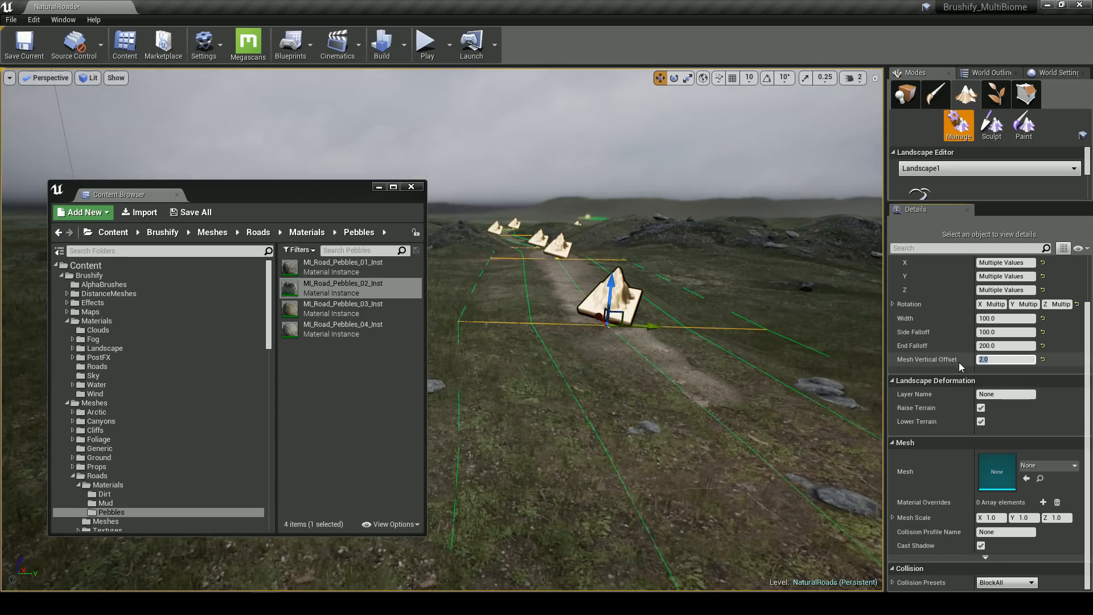
type("3.0")
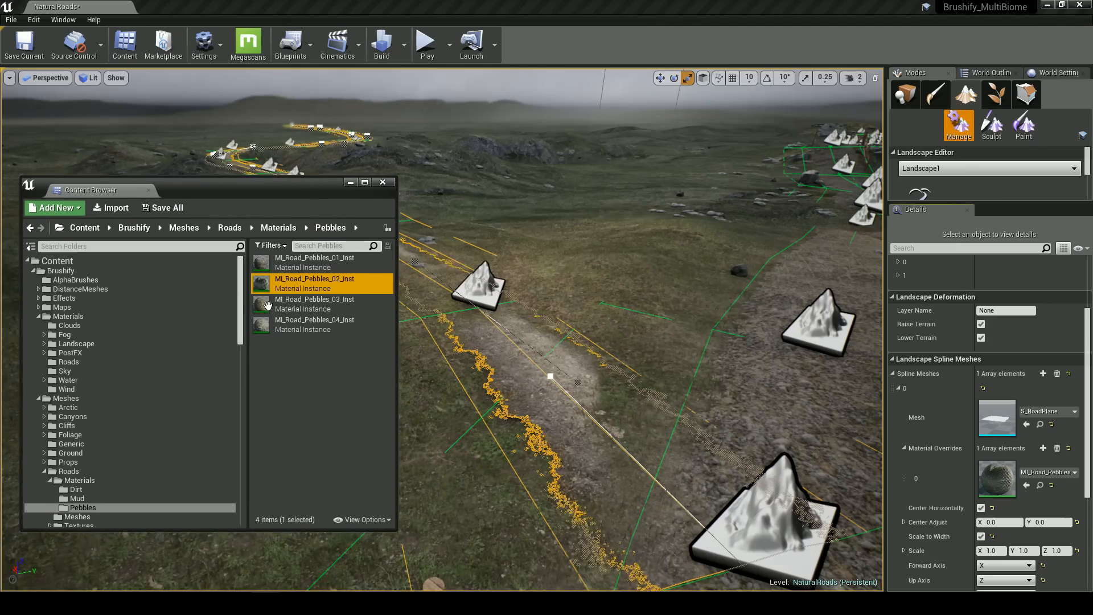
Step: Select a road spline control point and set its Mesh Vertical Offset to 3.0
left_click(76, 489)
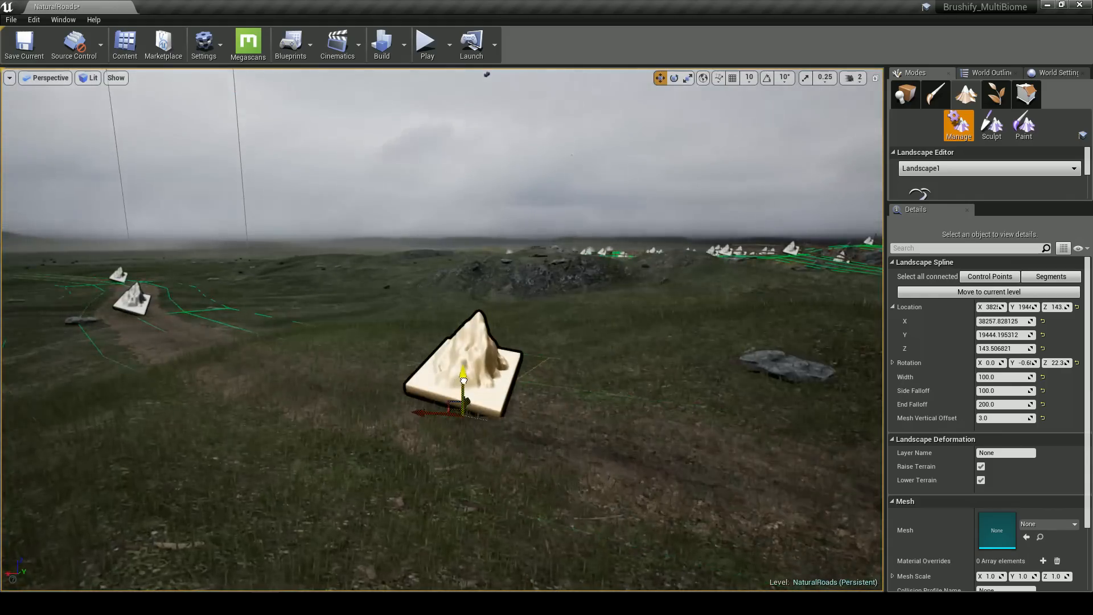
Step: Deselect the road spline and switch the Landscape Editor to Paint with GrassDry active
left_click(426, 42)
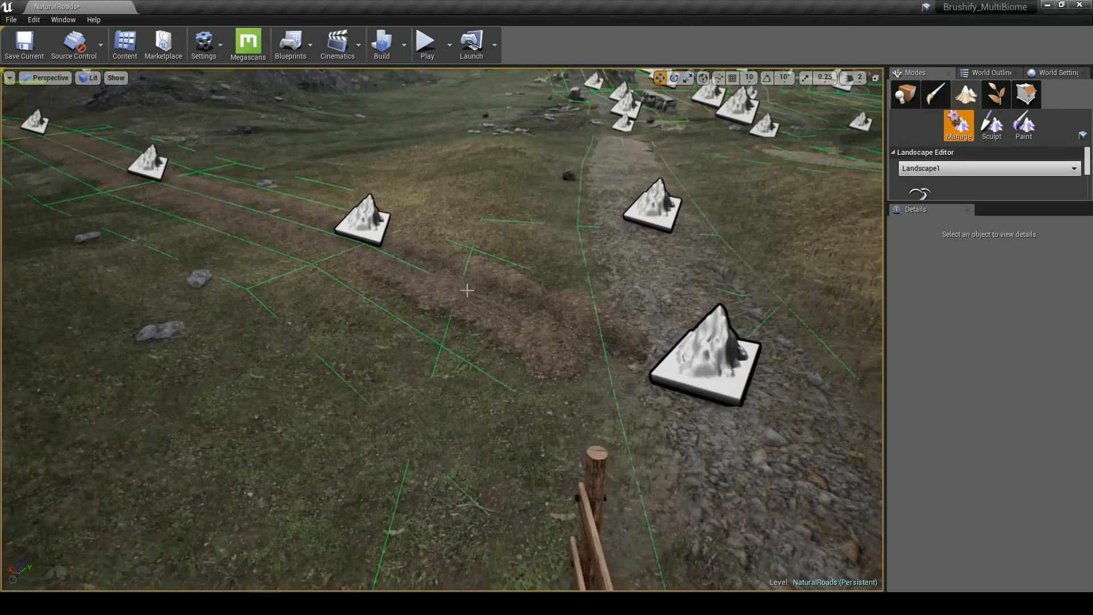
left_click(990, 126)
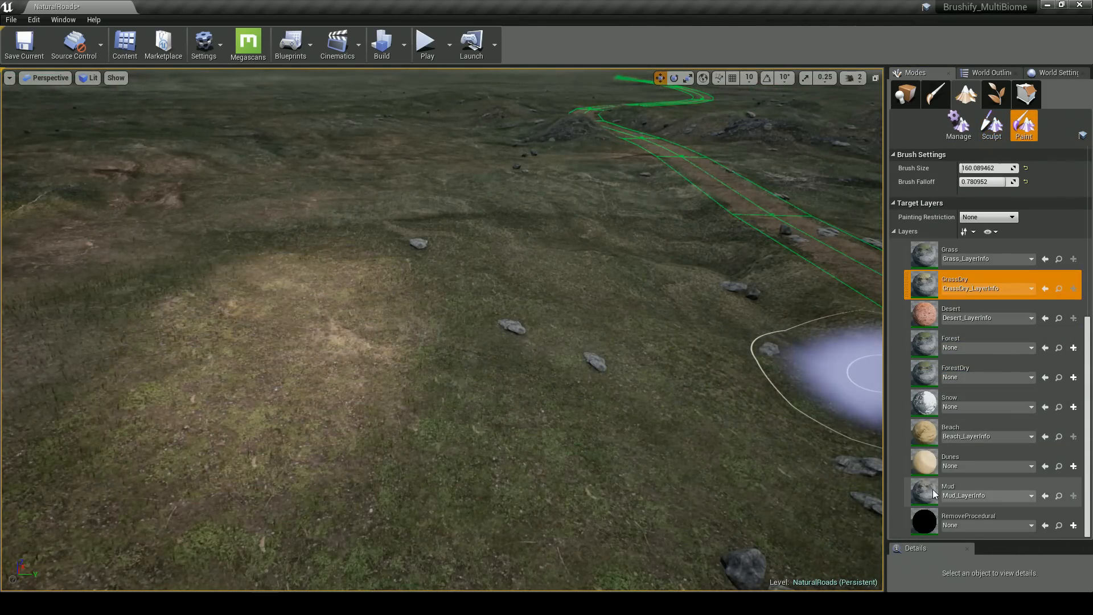
Step: Paint Mud beside the road, soften edges with GrassDry at 0.2, then Play
left_click(969, 492)
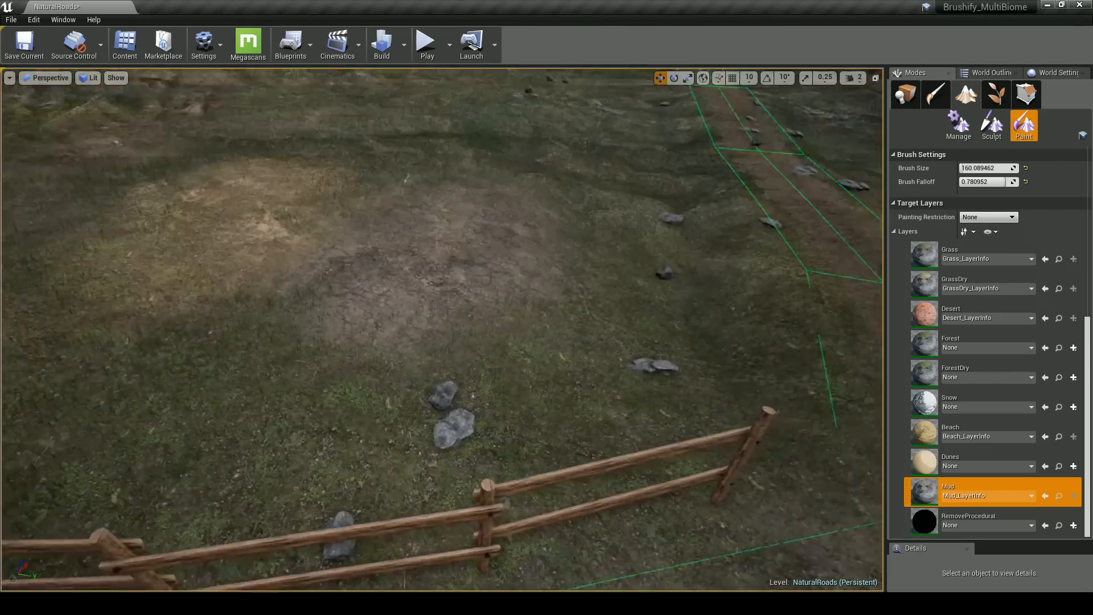
left_click(961, 254)
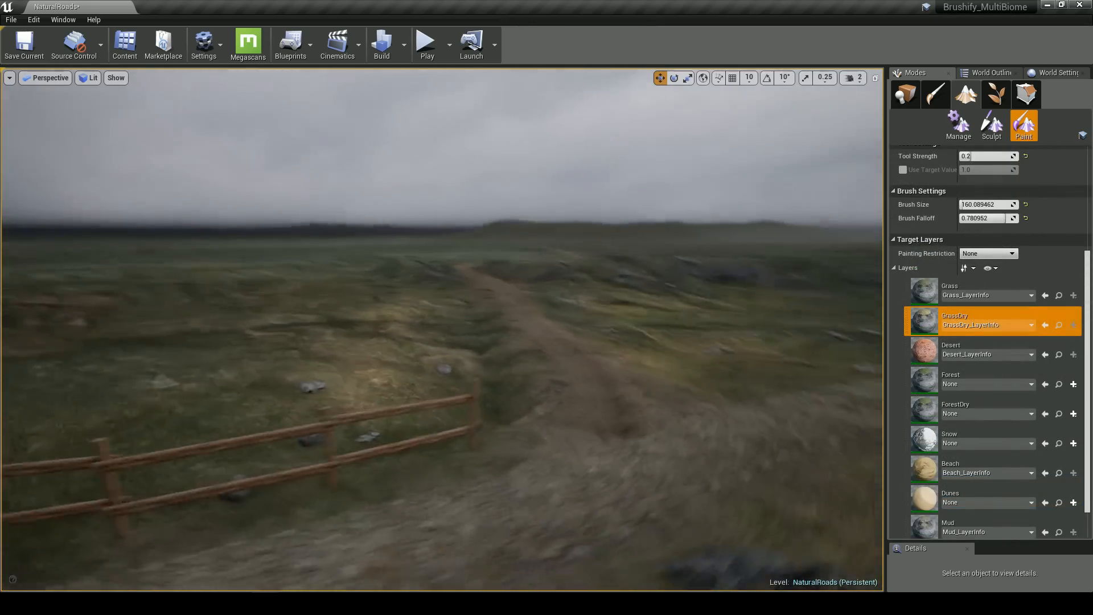
left_click(426, 40)
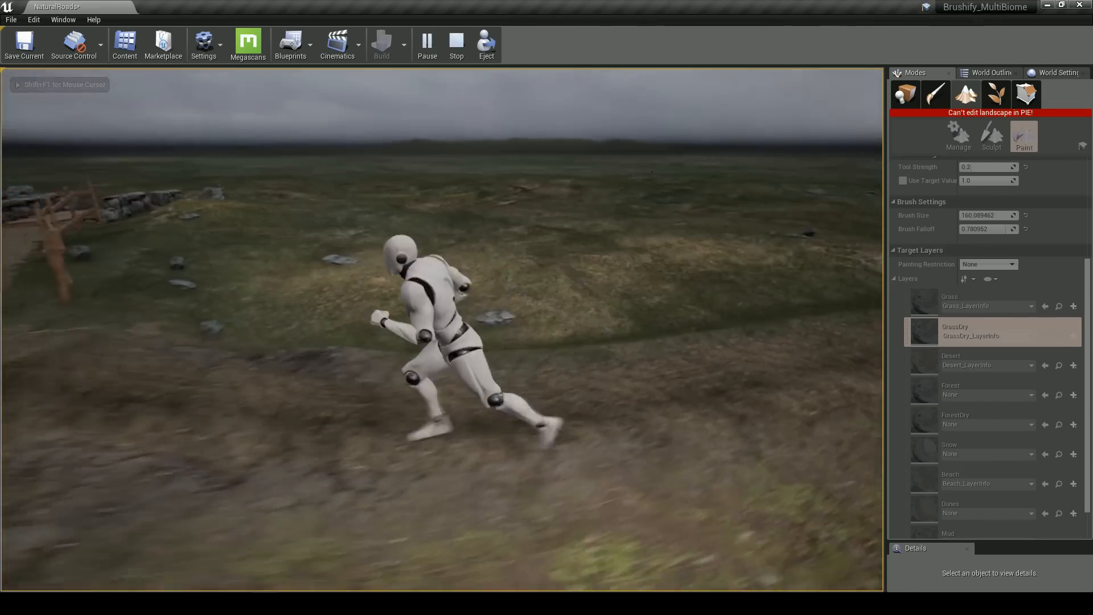
Step: Stop the play session and paint dry grass over the road's bank
left_click(456, 44)
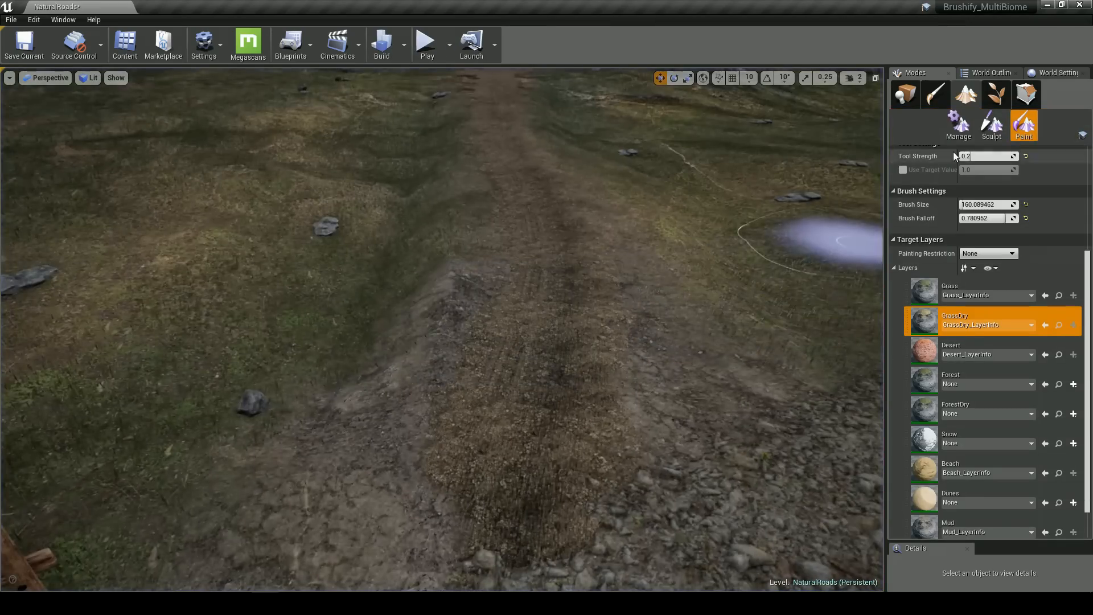
left_click(990, 125)
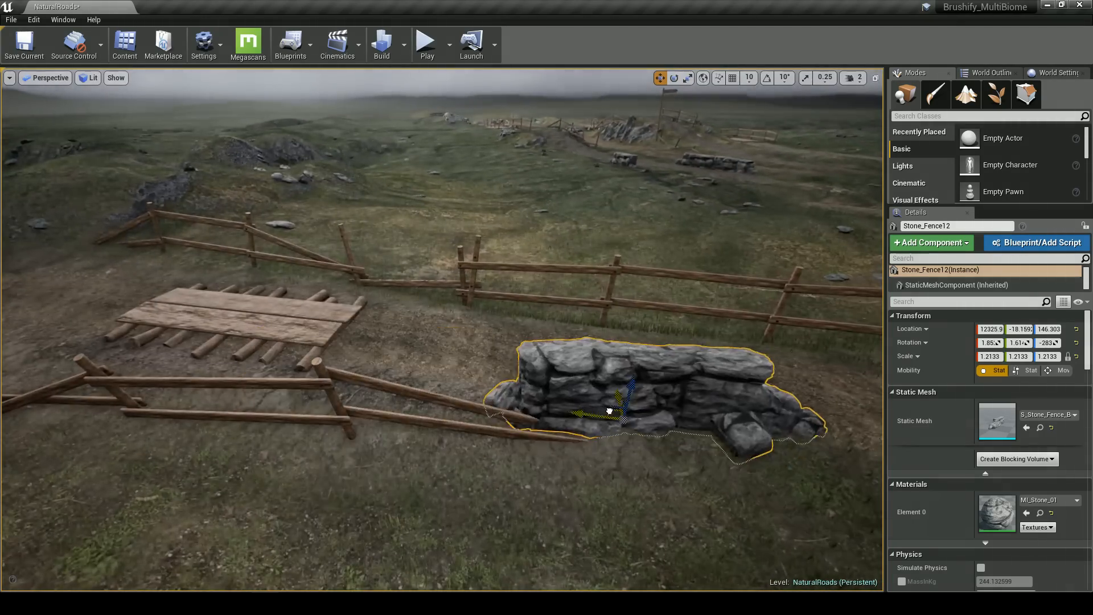
Step: Move the stone wall beside the fence, add a broken stone fence piece, and play-test the road
left_click_drag(606, 409, 400, 352)
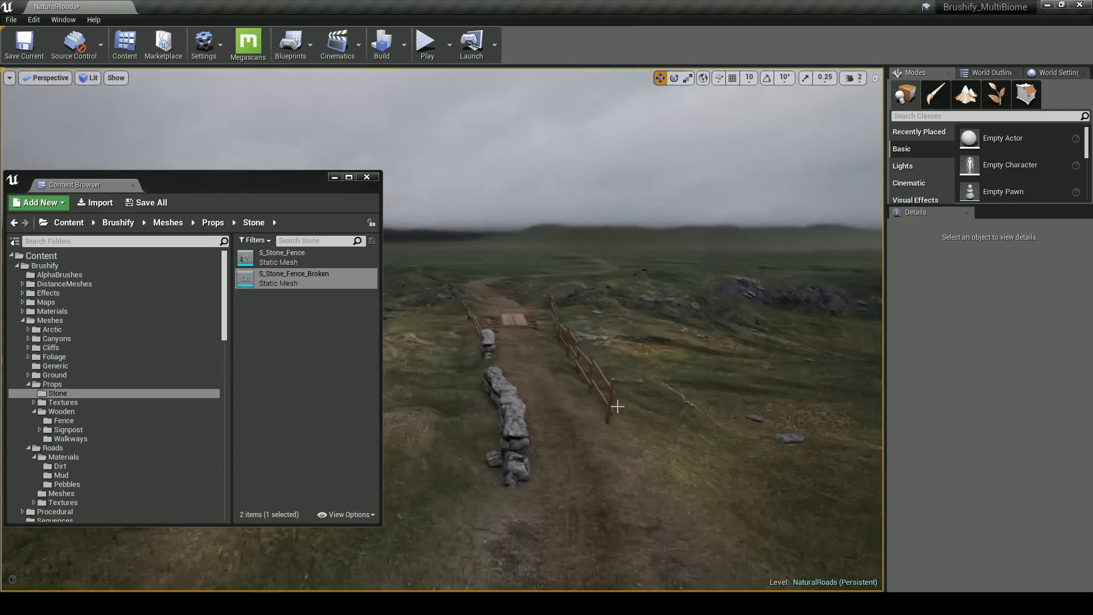
left_click(617, 406)
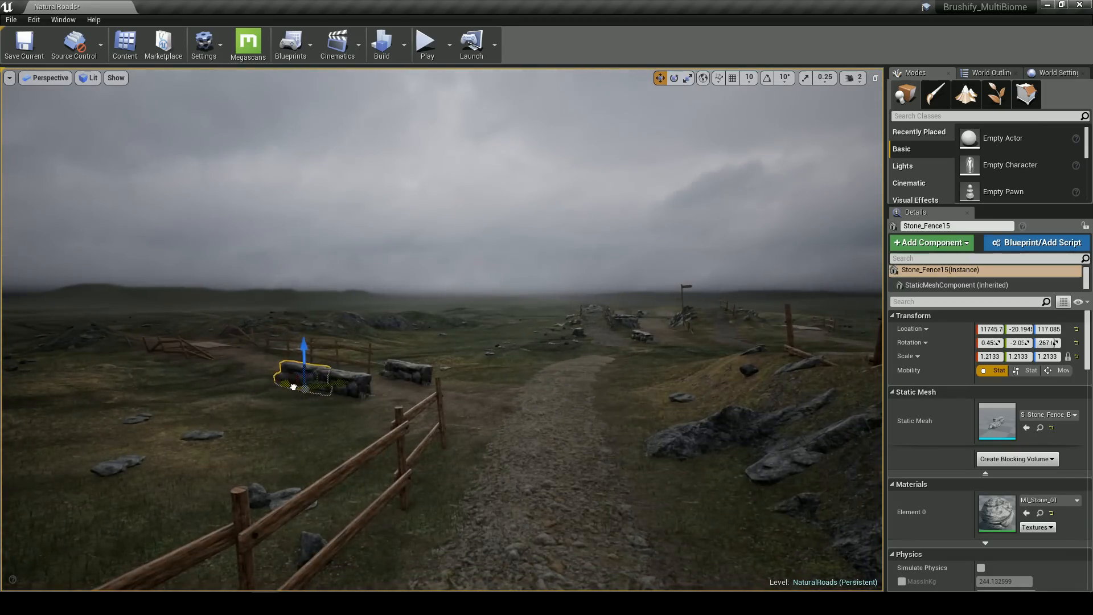
left_click(425, 41)
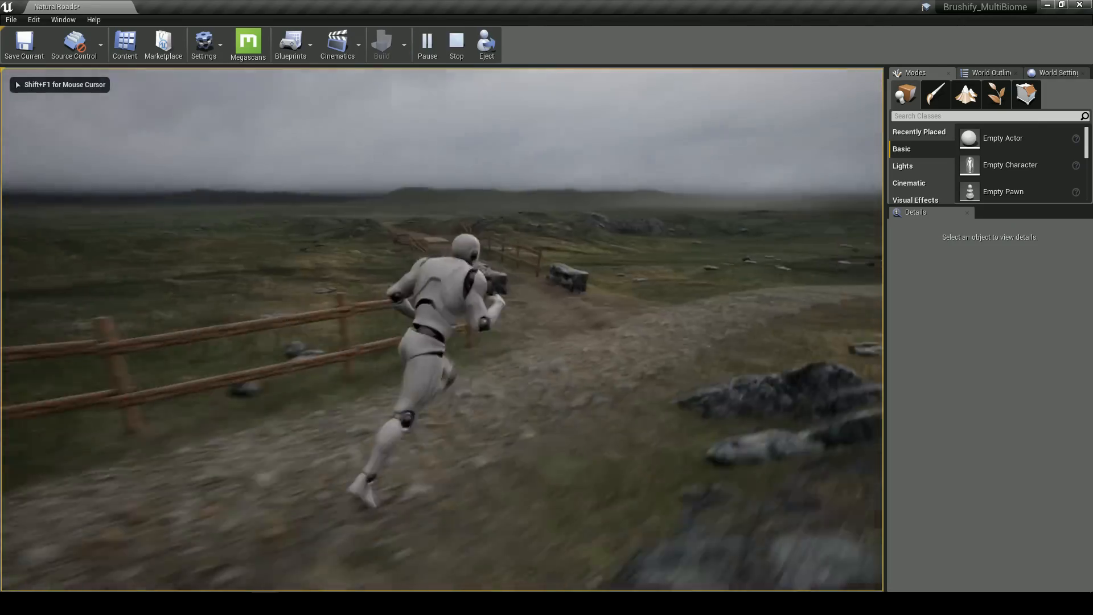
left_click(455, 44)
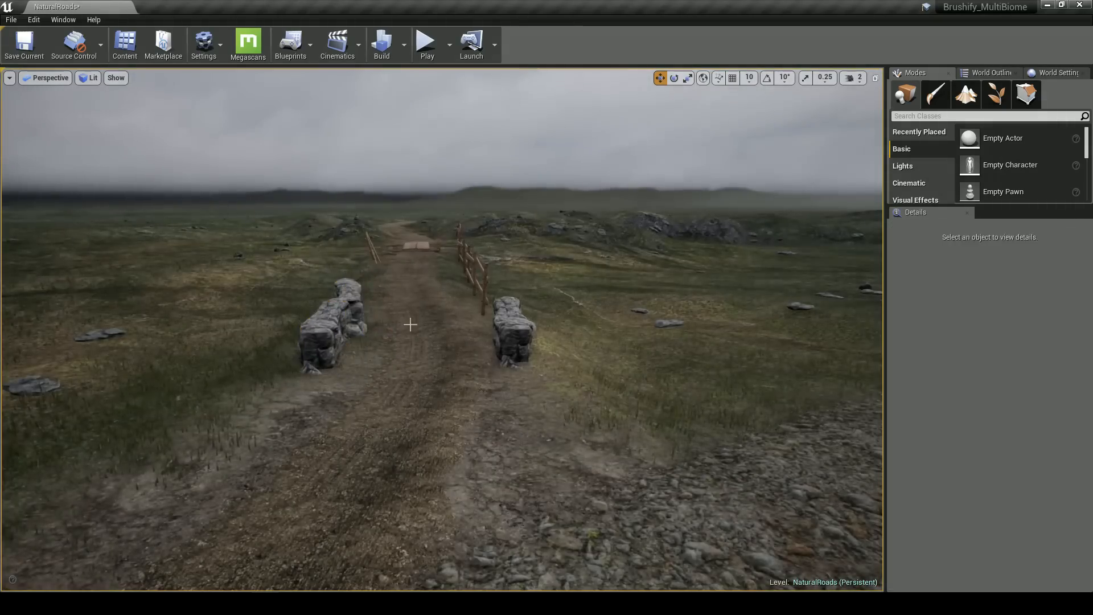
left_click(334, 328)
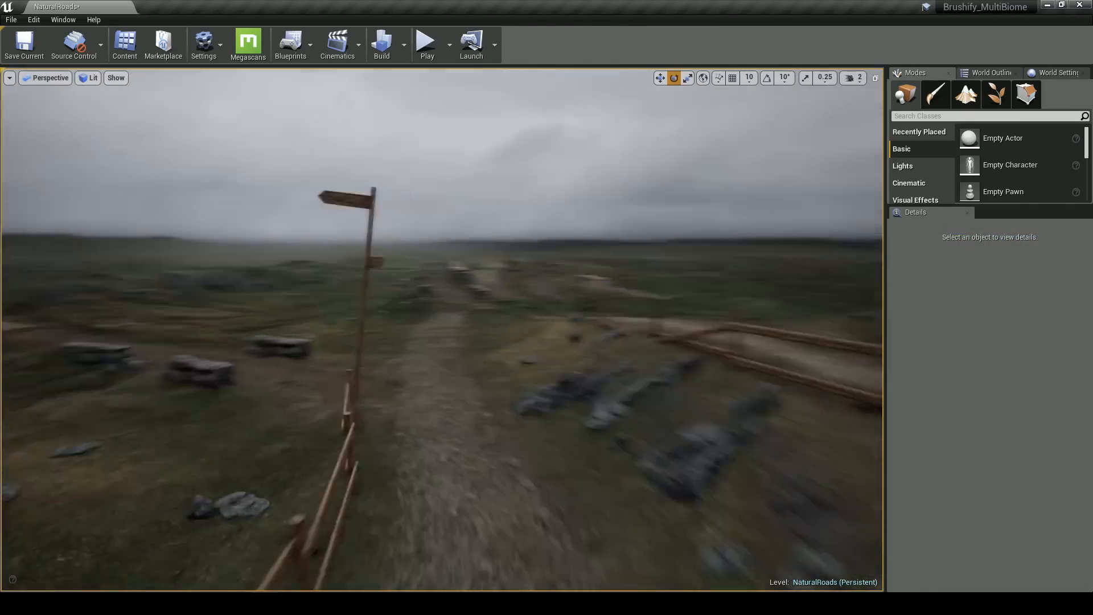
Step: Position a large cliff rock beside the road, then click Play
left_click(347, 223)
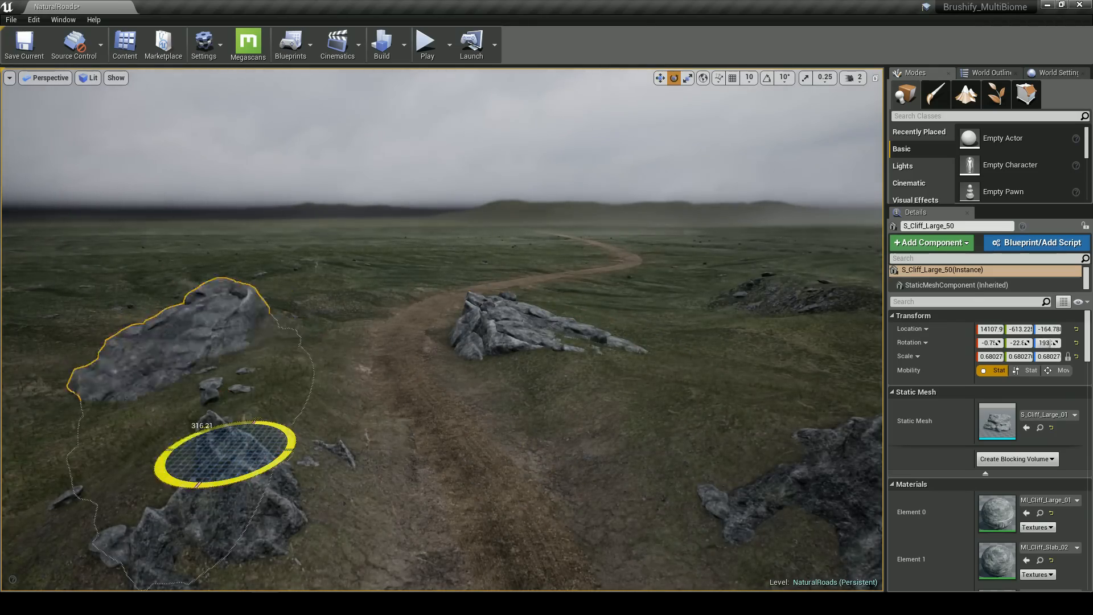
left_click(425, 42)
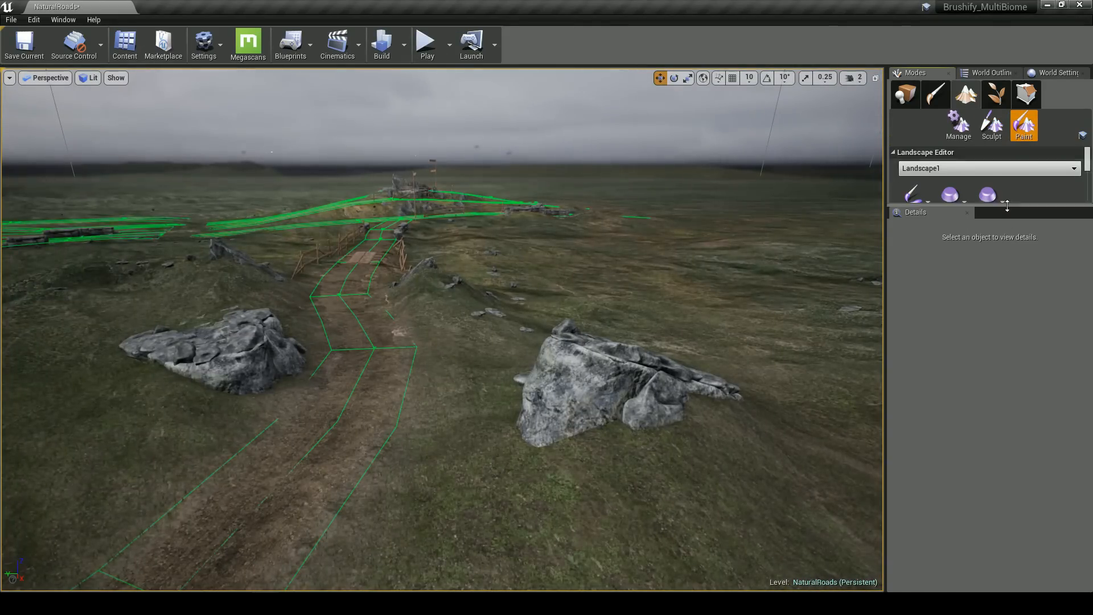
Step: Paint dry grass around the cliff rock's base and play the finished road
left_click(969, 513)
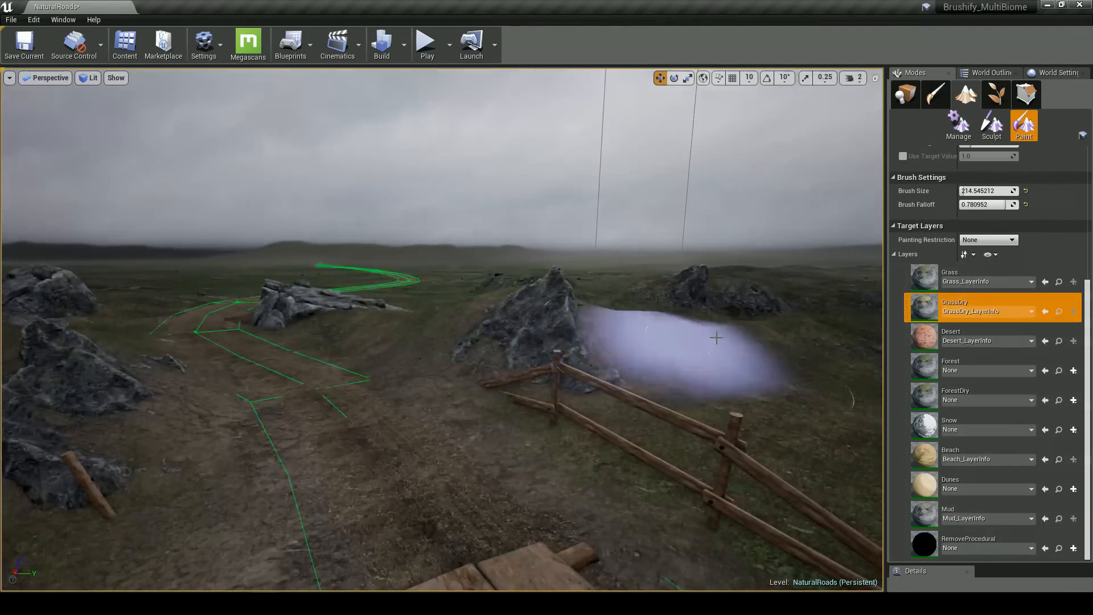
left_click(426, 41)
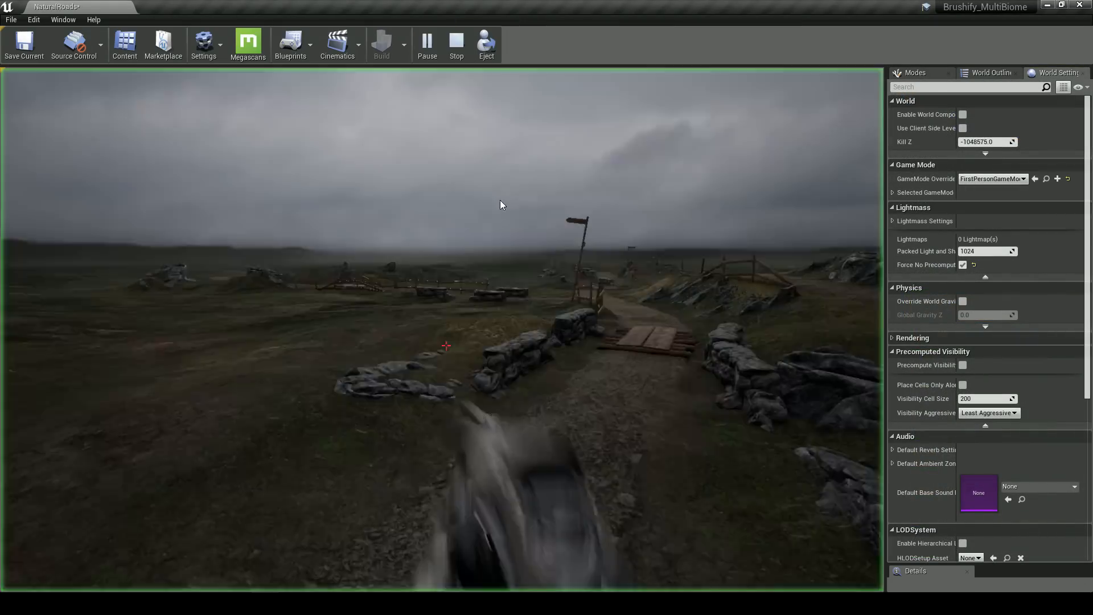